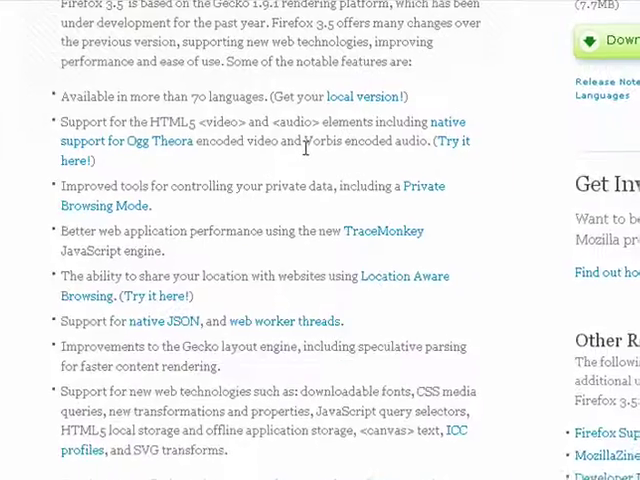
{"action": "scroll", "scroll_direction": "down", "scroll_amount": 3}
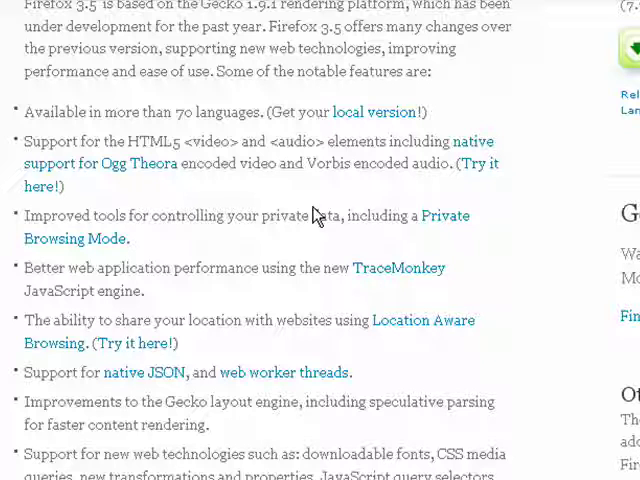
{"action": "mouse_move", "coordinate": [349, 214]}
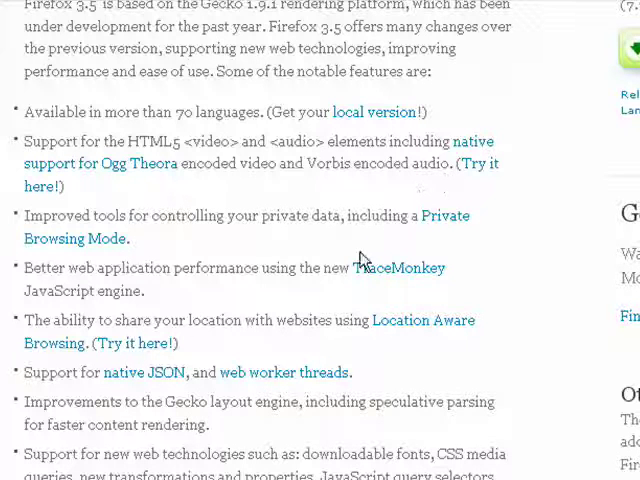
{"action": "mouse_move", "coordinate": [285, 305]}
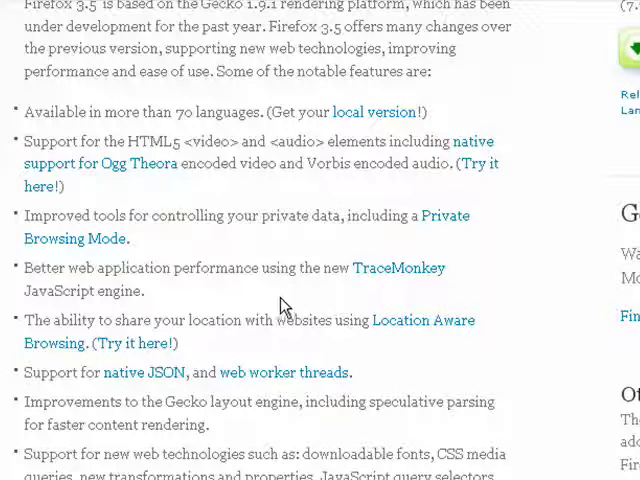
{"action": "mouse_move", "coordinate": [385, 160]}
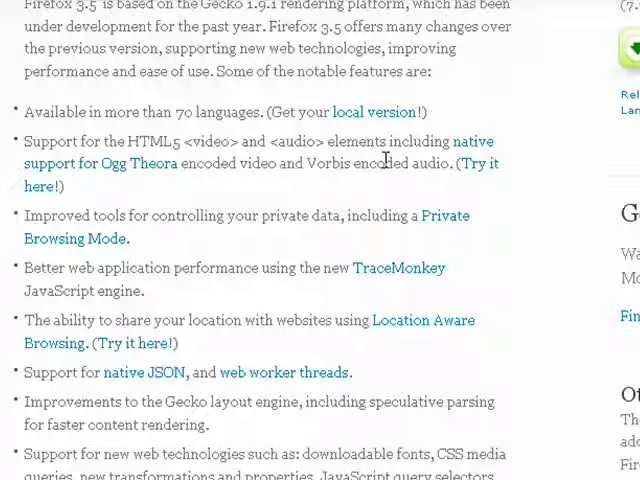